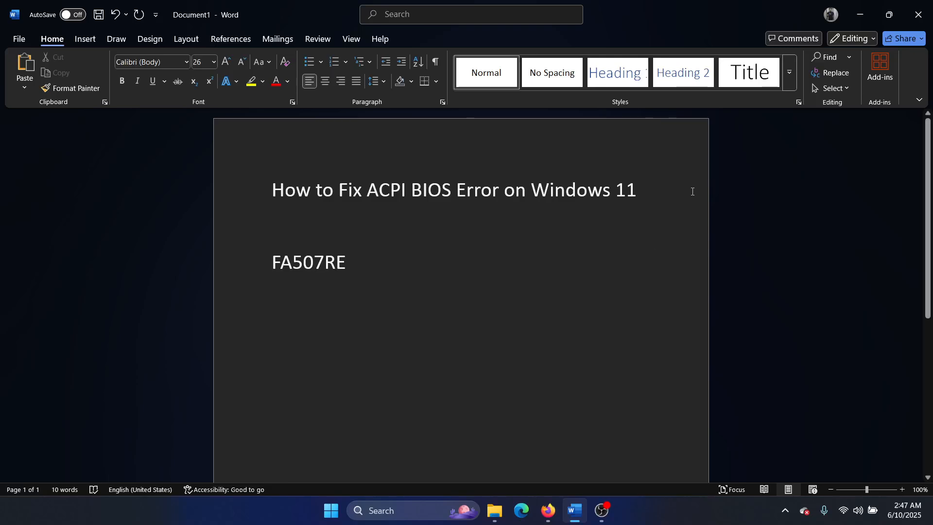
Step: Select the model name FA507RE in the Word notes for copying
click(351, 262)
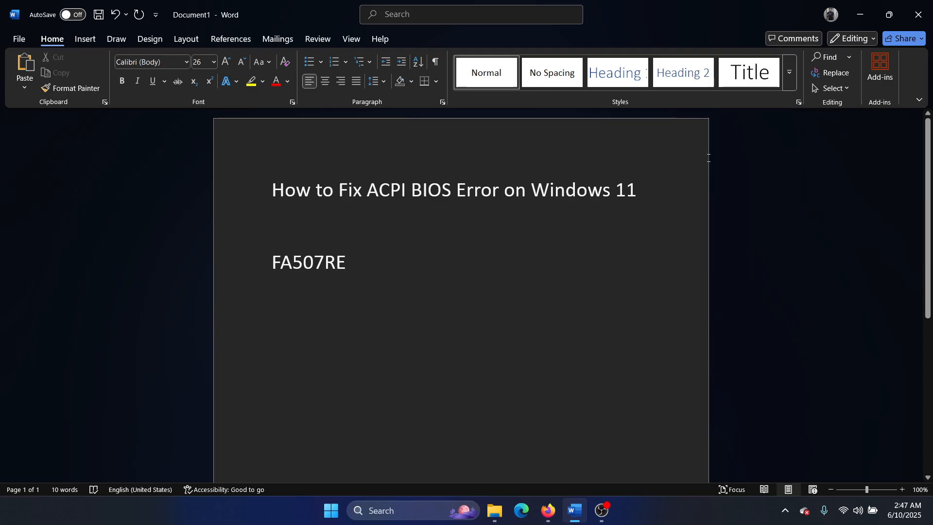
click(350, 262)
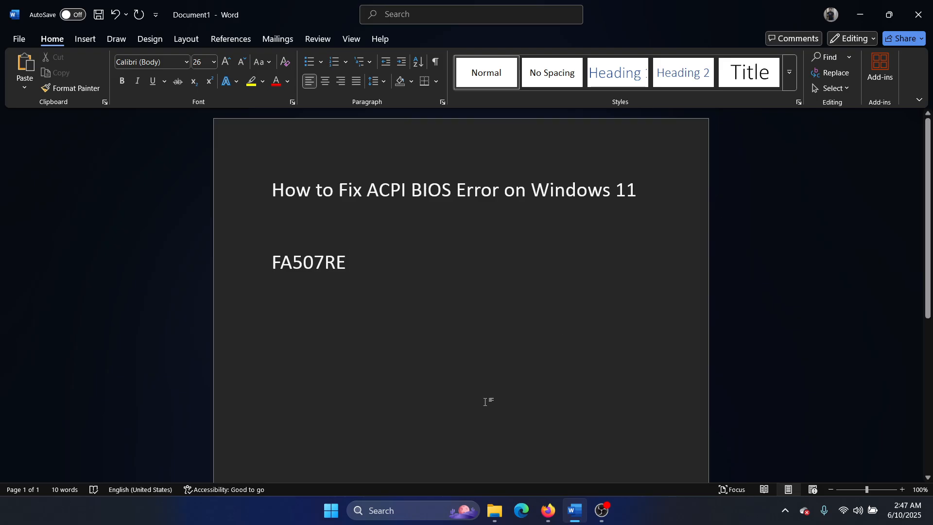
double_click(308, 263)
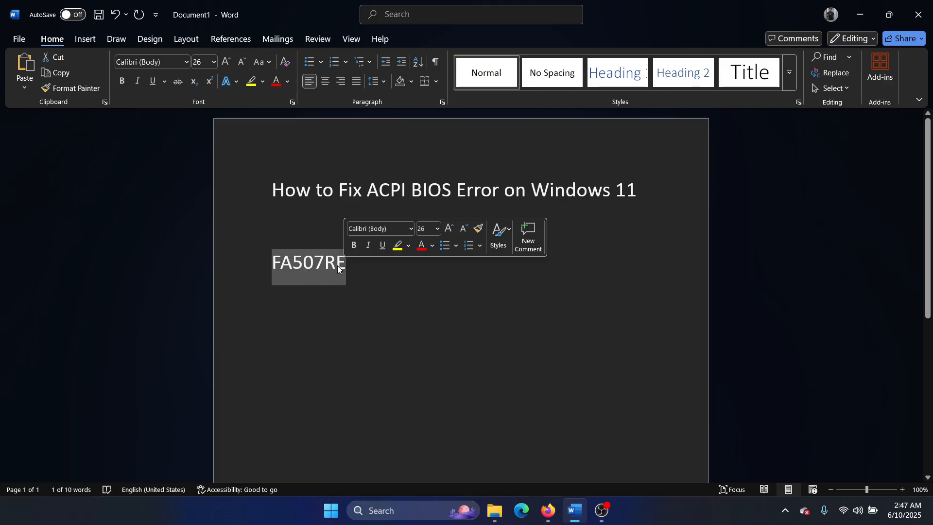
click(336, 263)
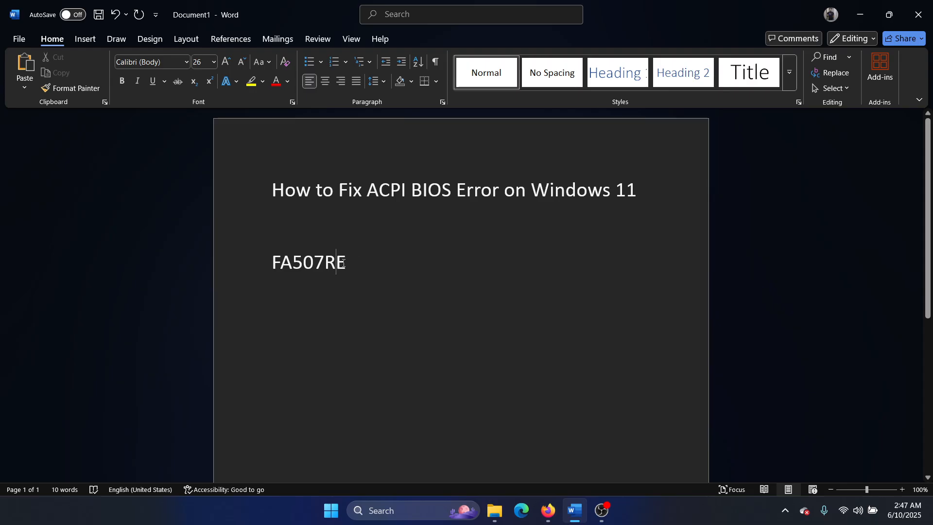
double_click(308, 262)
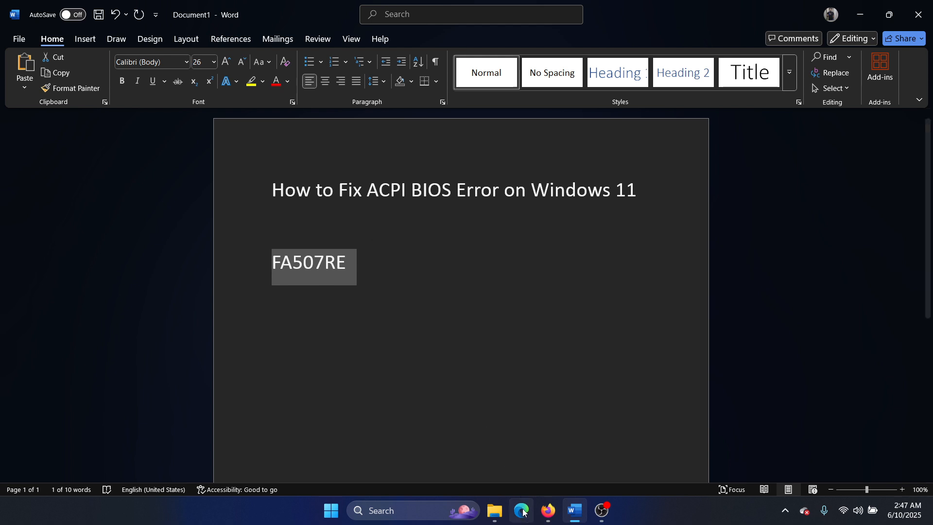
Step: Switch to the browser and open the ASUS Download Center from the Bing results
click(521, 515)
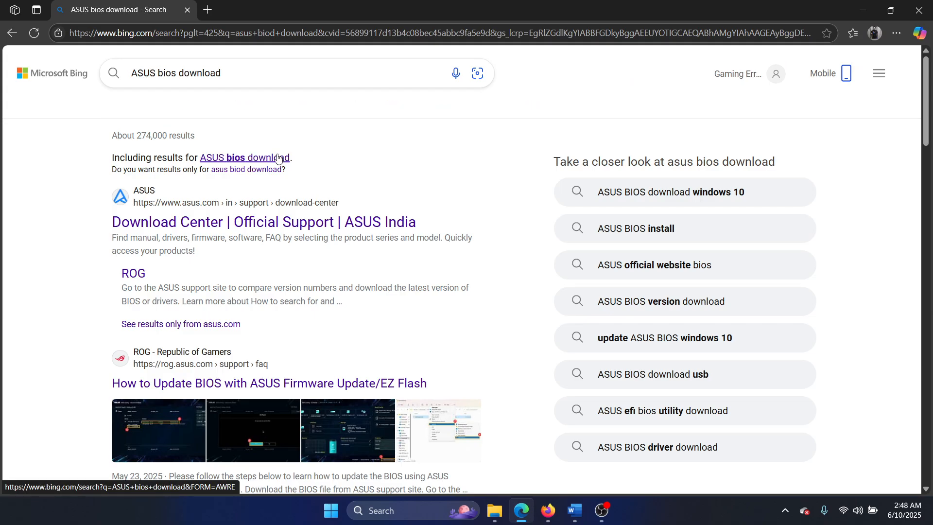
click(245, 157)
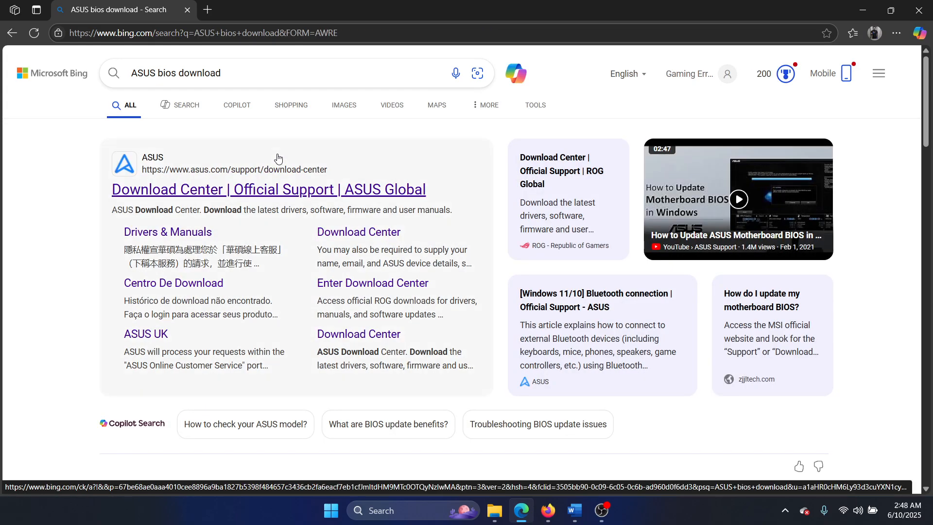
mouse_move(302, 201)
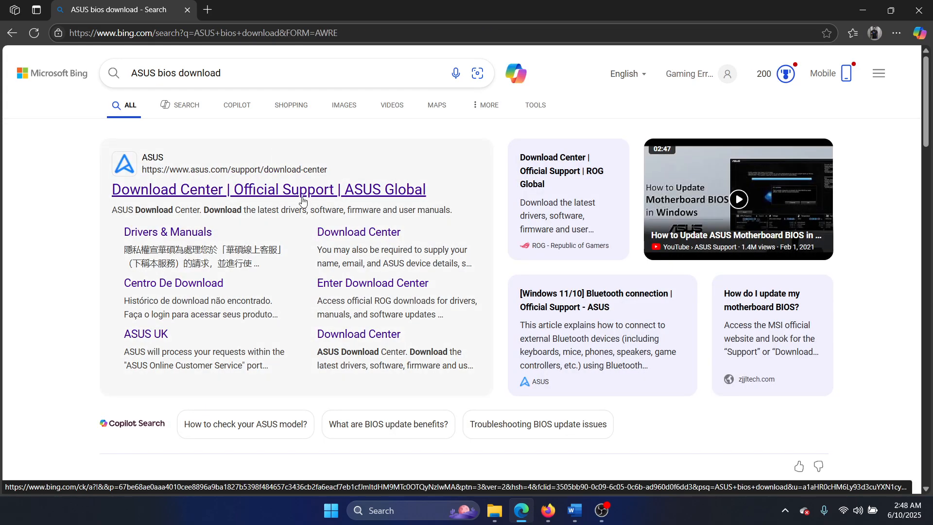
click(268, 189)
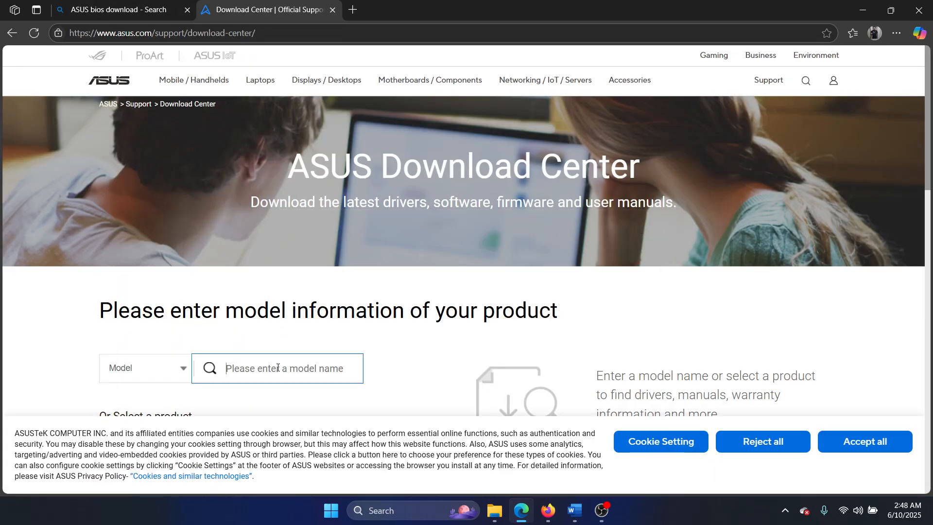
Step: Search the Download Center for FA507RE and open its Driver & Tools support page
click(572, 510)
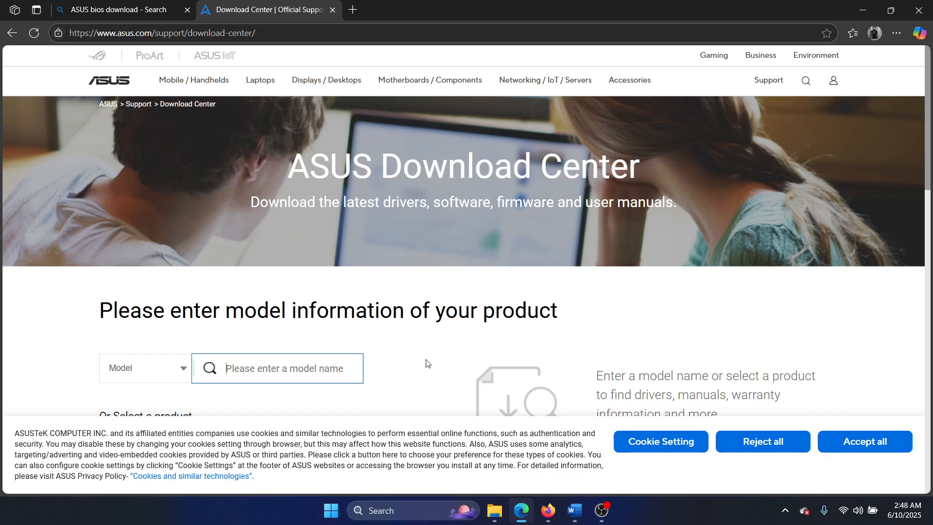
text(FA507RE)
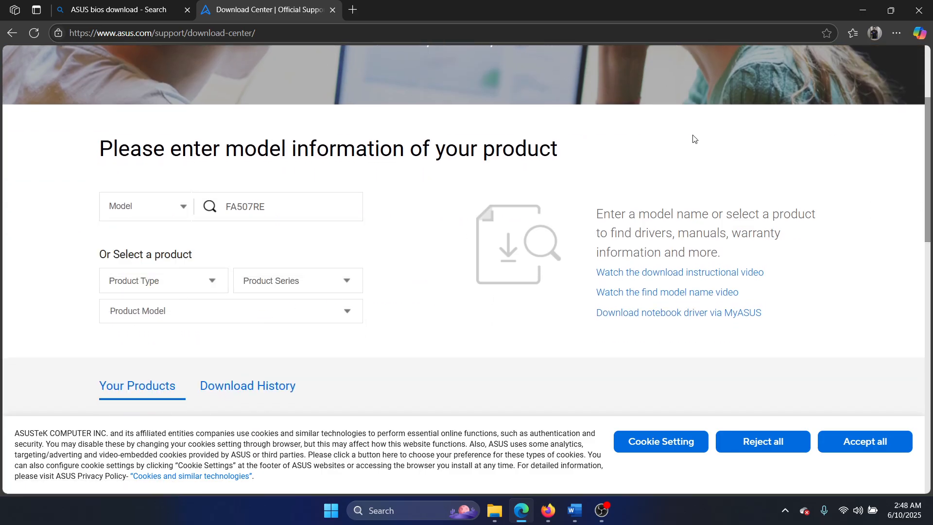
click(209, 143)
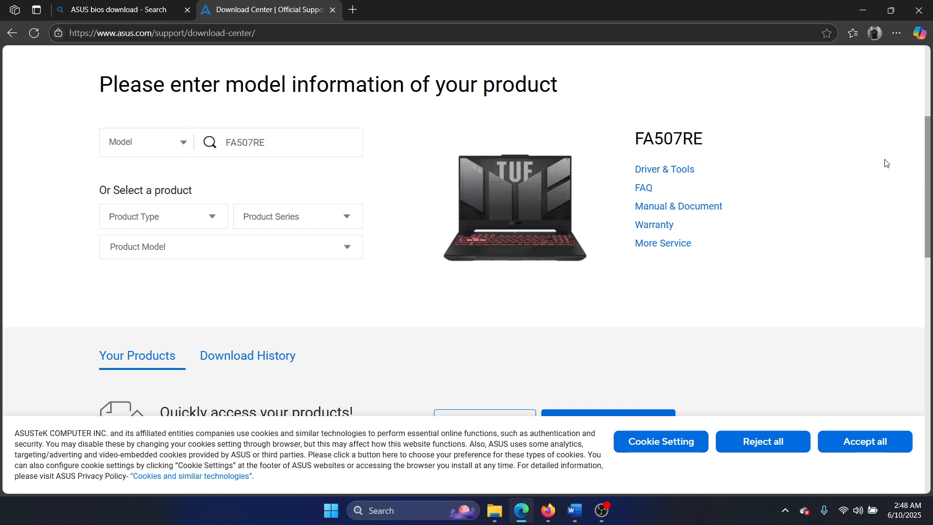
click(663, 169)
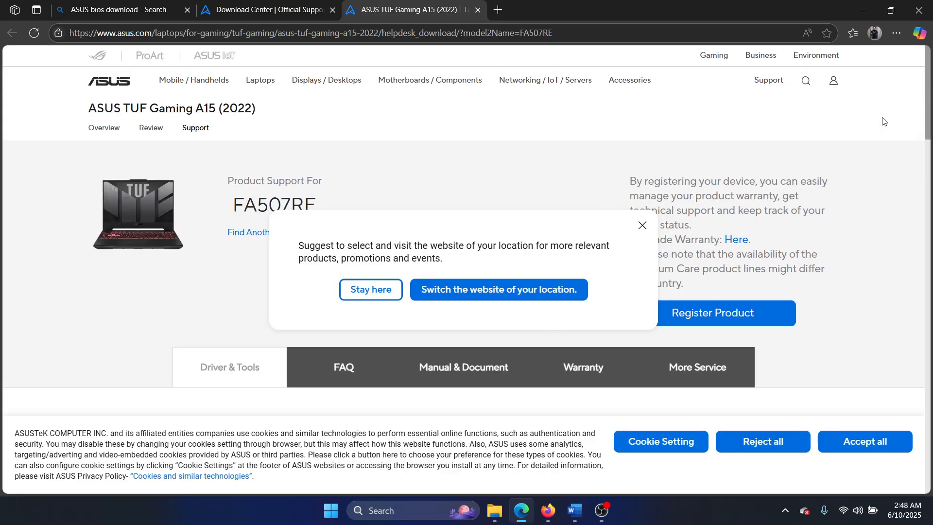
Step: Download the BIOS Update for Windows (ASUS_FA507RE_315_BIOS_Update_3.exe) from BIOS & Firmware
scroll(down, 3)
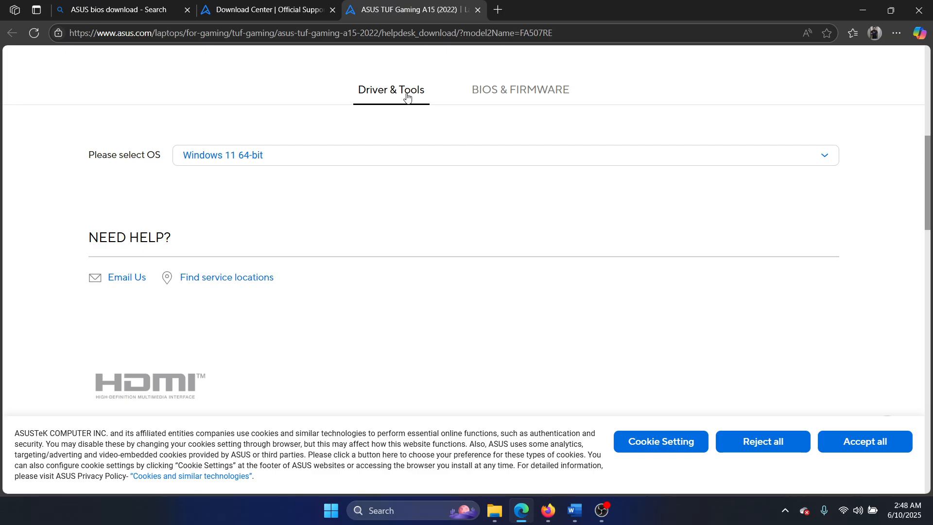
click(520, 90)
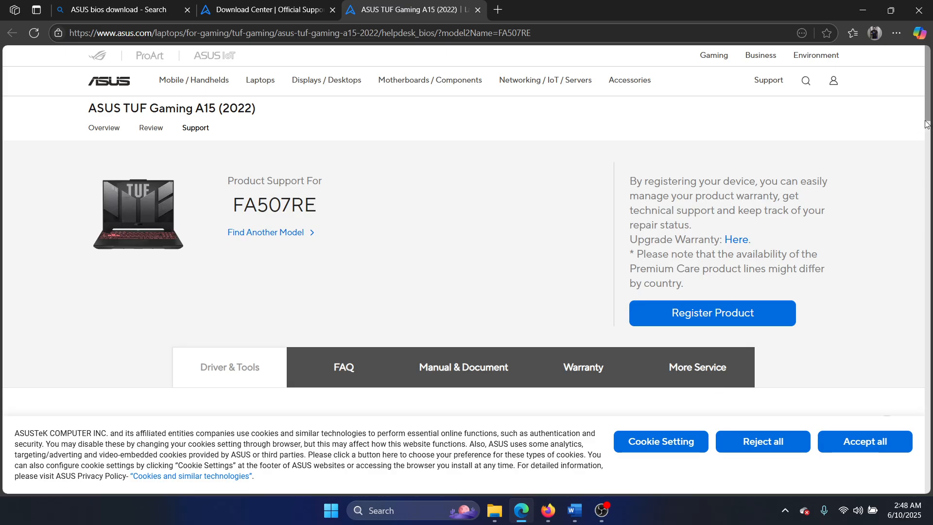
scroll(down, 3)
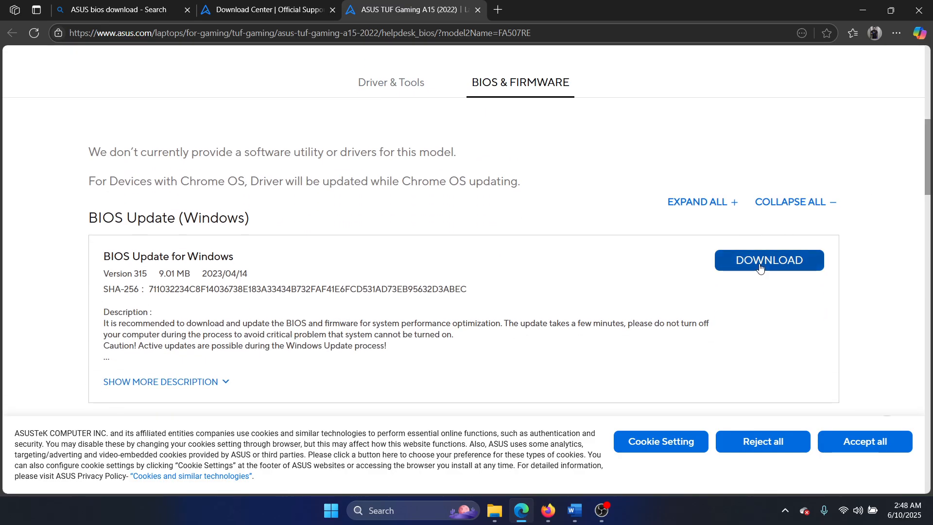
click(769, 260)
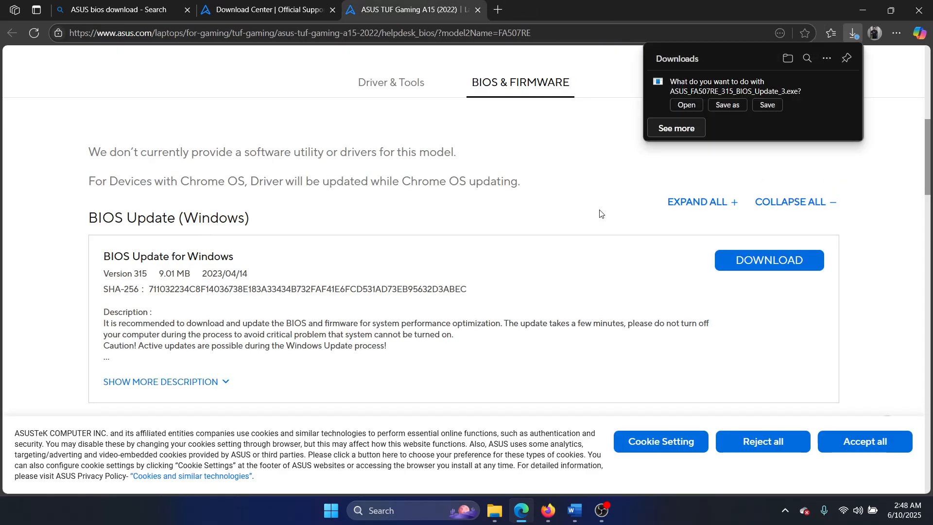
click(685, 105)
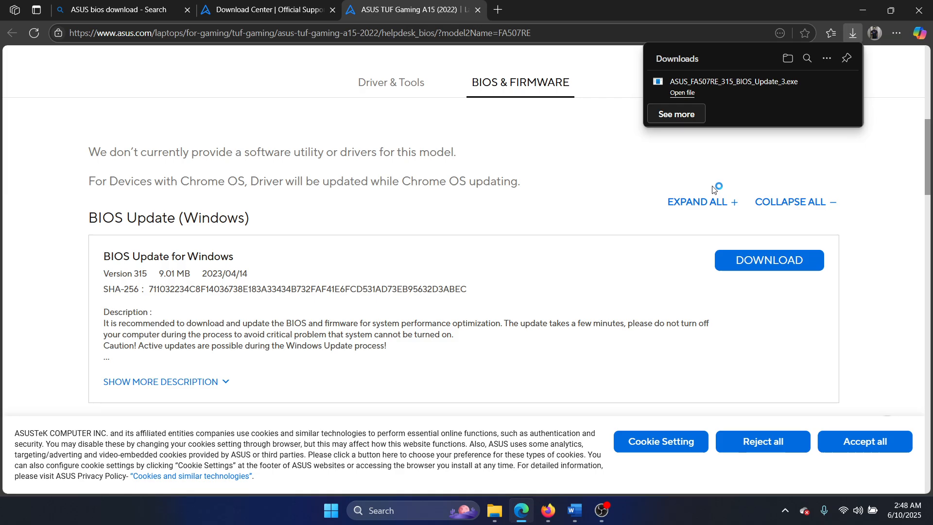
mouse_move(575, 329)
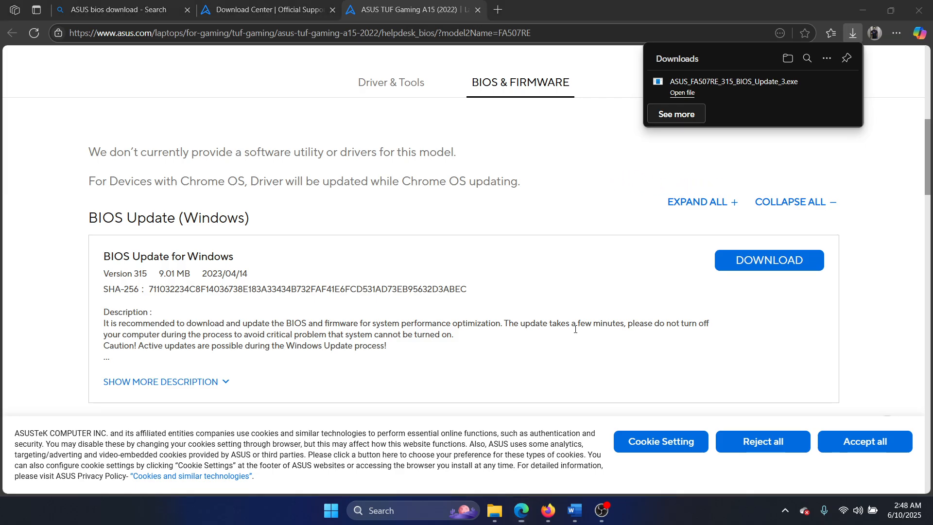
click(588, 510)
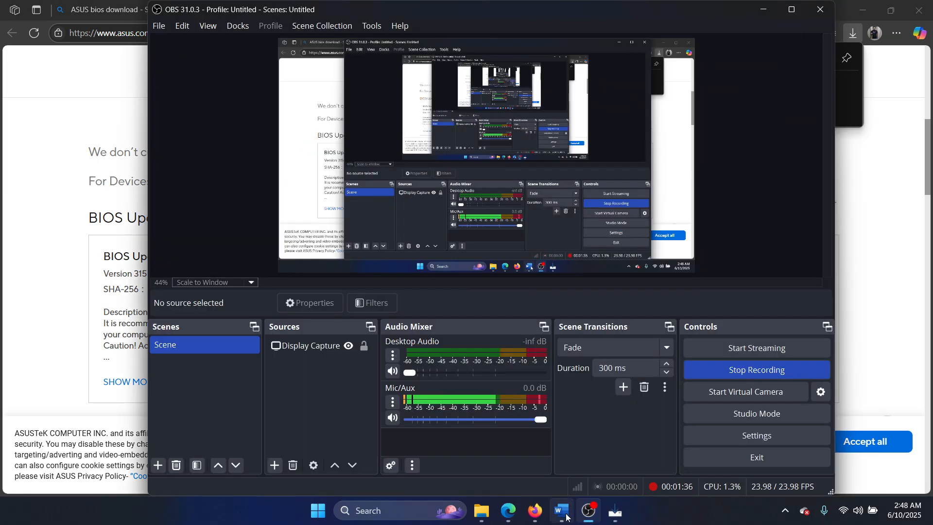
Step: Minimize the OBS Studio recorder window
click(560, 510)
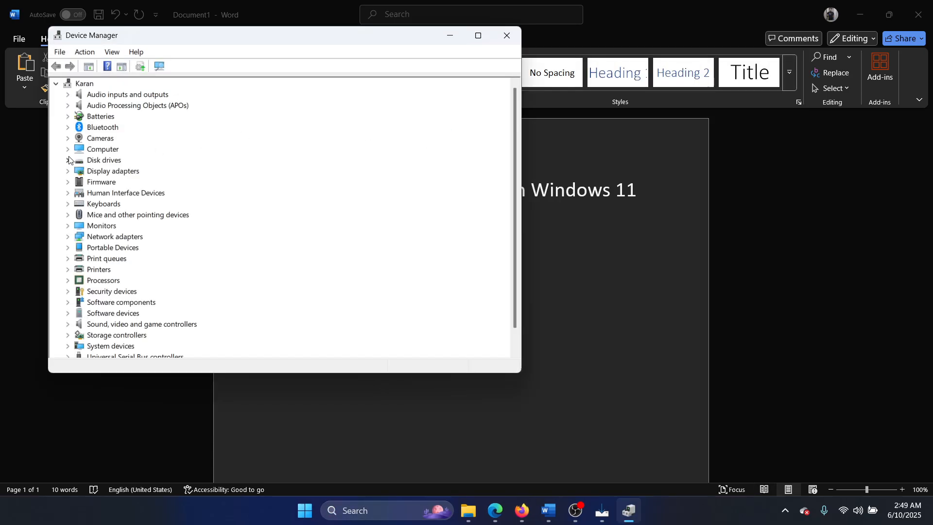
Step: Uninstall the USB2.0 HD UVC WebCam from the Cameras category and confirm
click(103, 149)
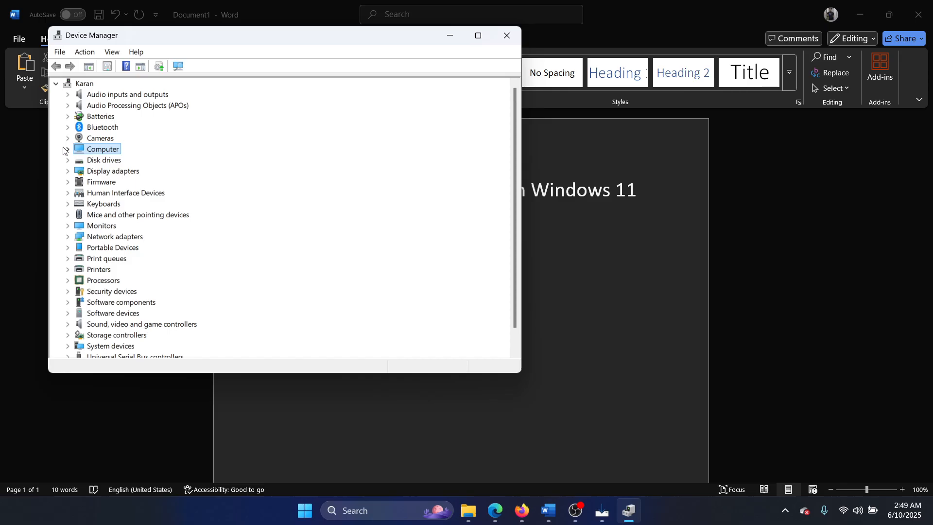
mouse_move(59, 243)
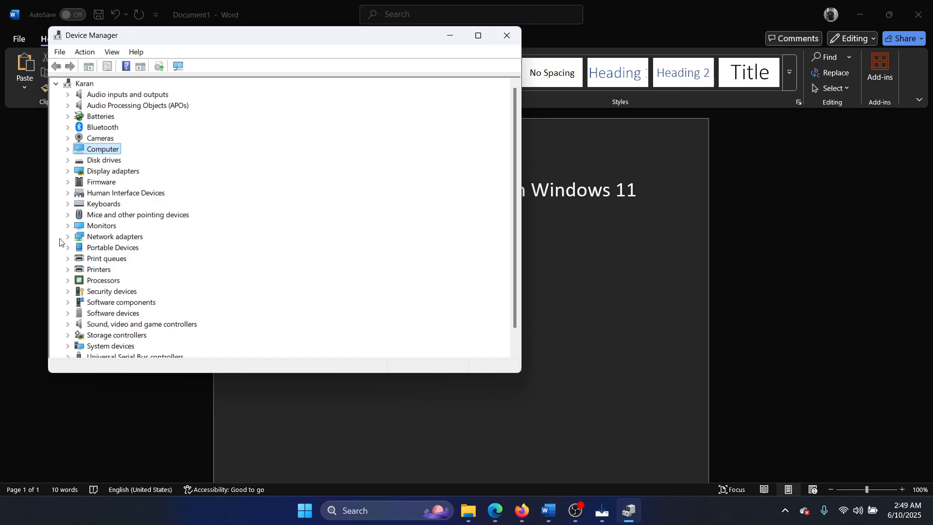
mouse_move(70, 146)
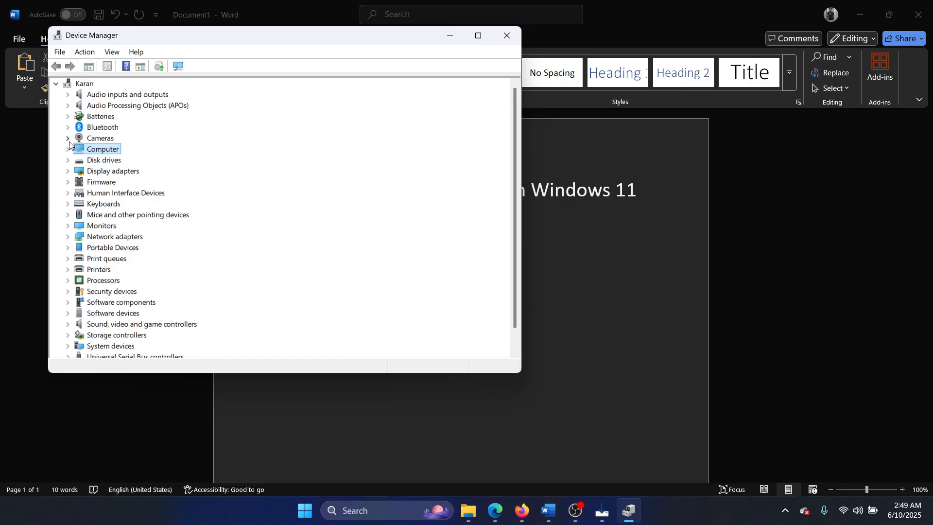
click(67, 138)
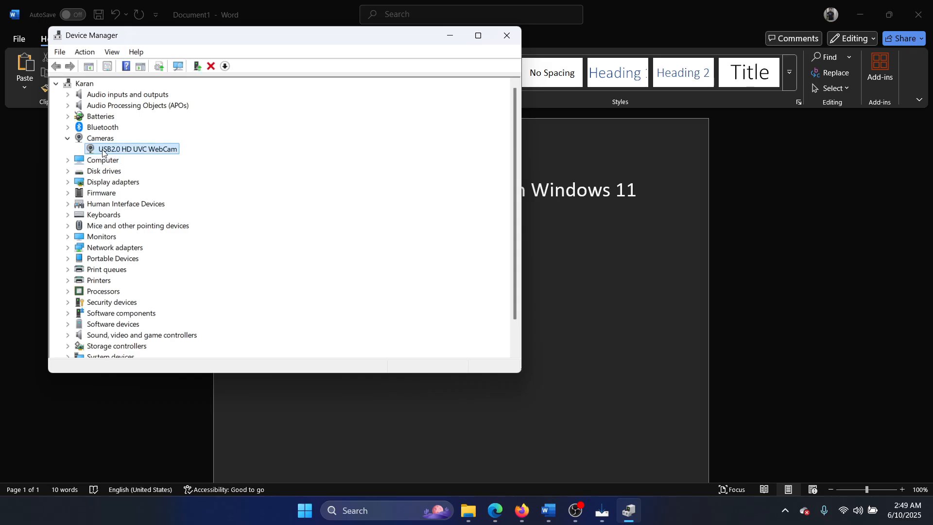
right_click(139, 149)
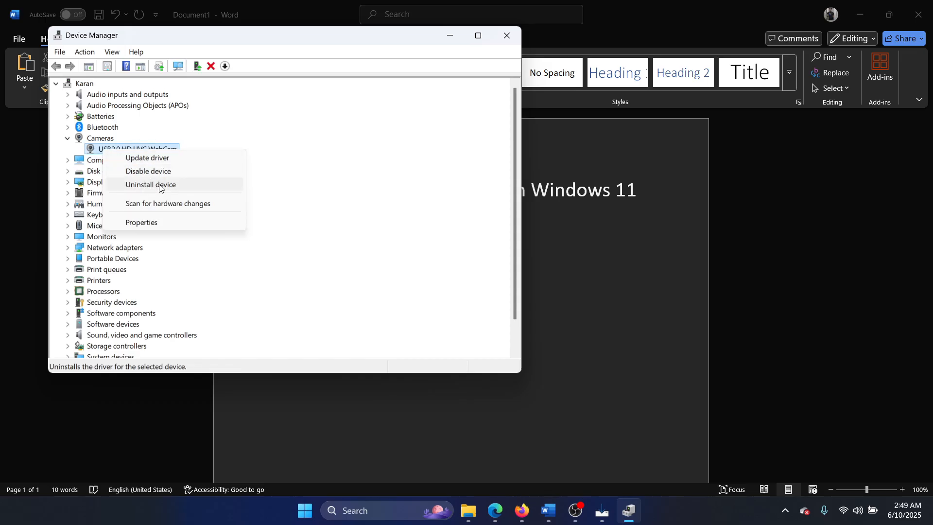
click(150, 184)
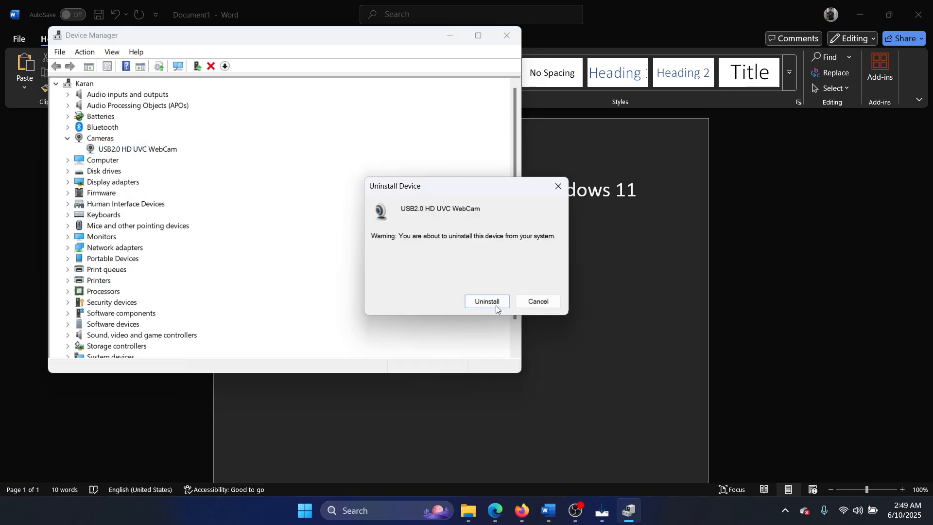
click(486, 302)
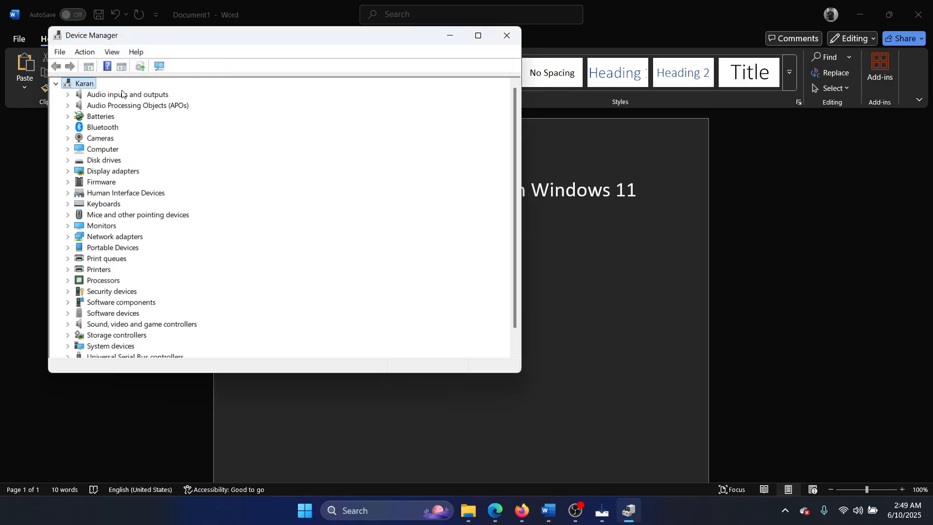
Step: Close Device Manager and open Windows Settings from the Start quick links
click(506, 35)
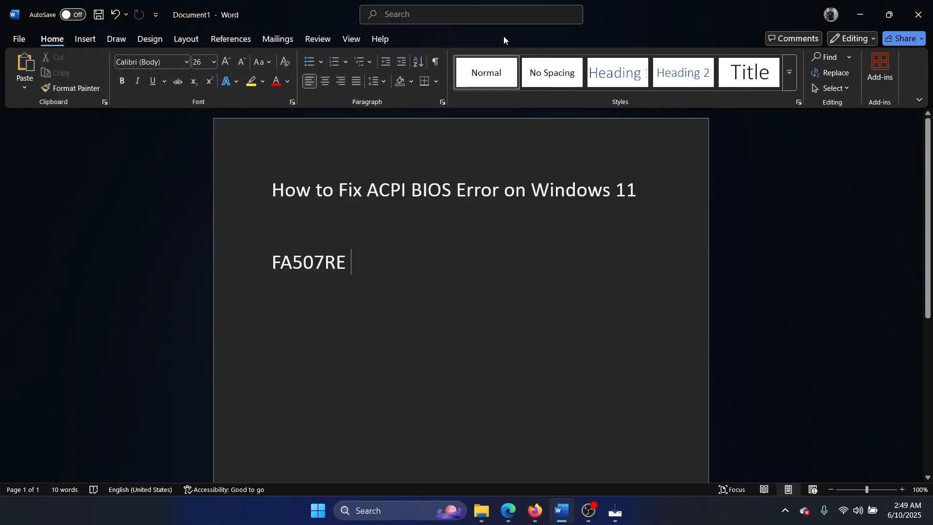
mouse_move(378, 358)
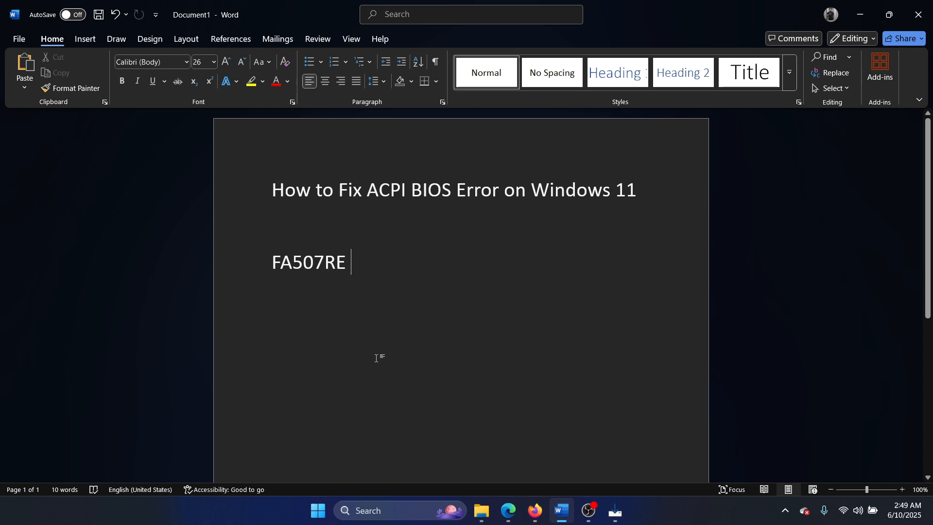
right_click(318, 510)
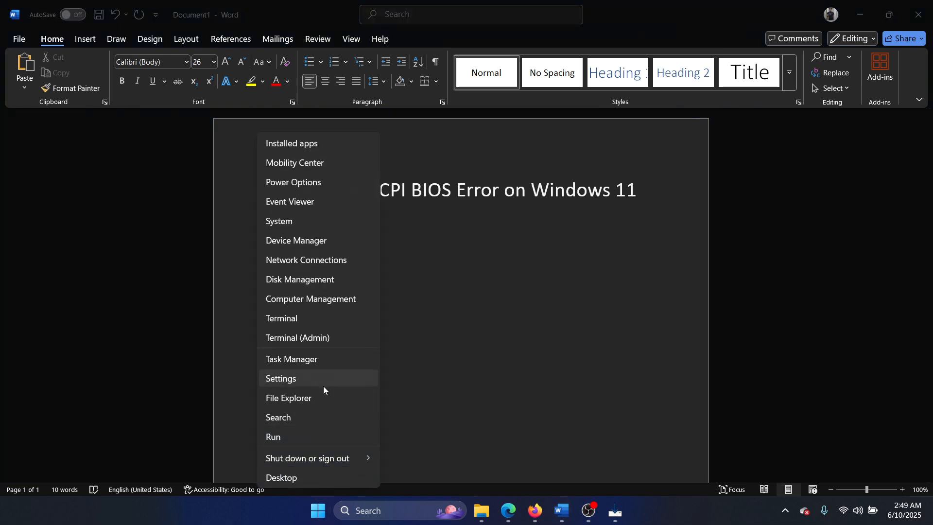
click(280, 379)
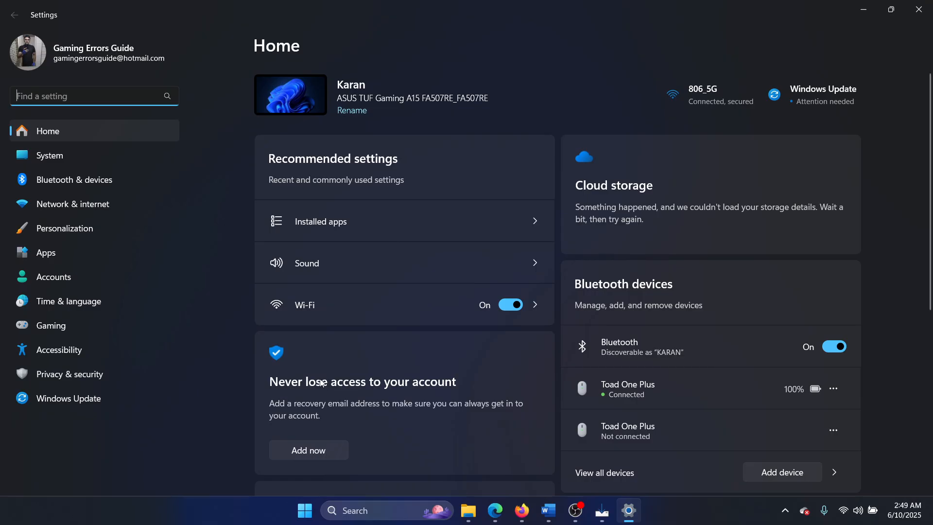
Step: Go to Windows Update and install all available updates, including KB5058499
click(68, 398)
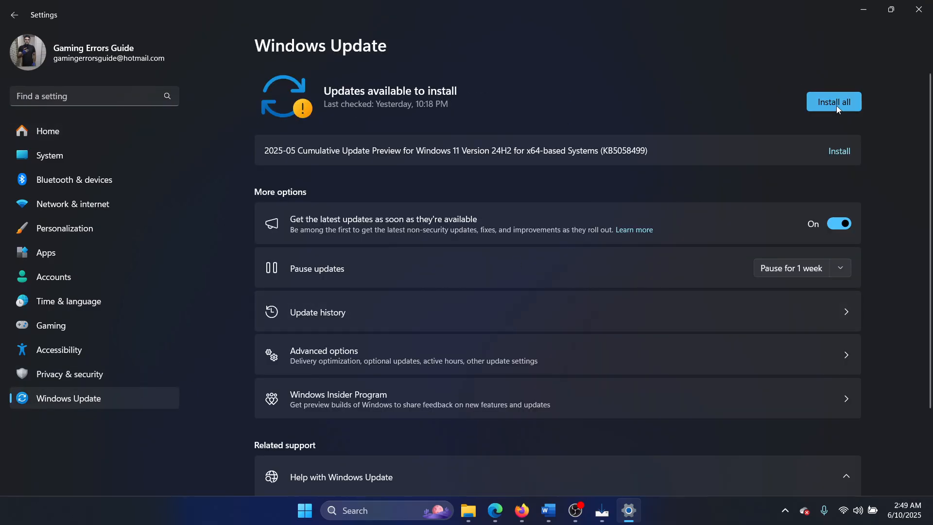
click(834, 101)
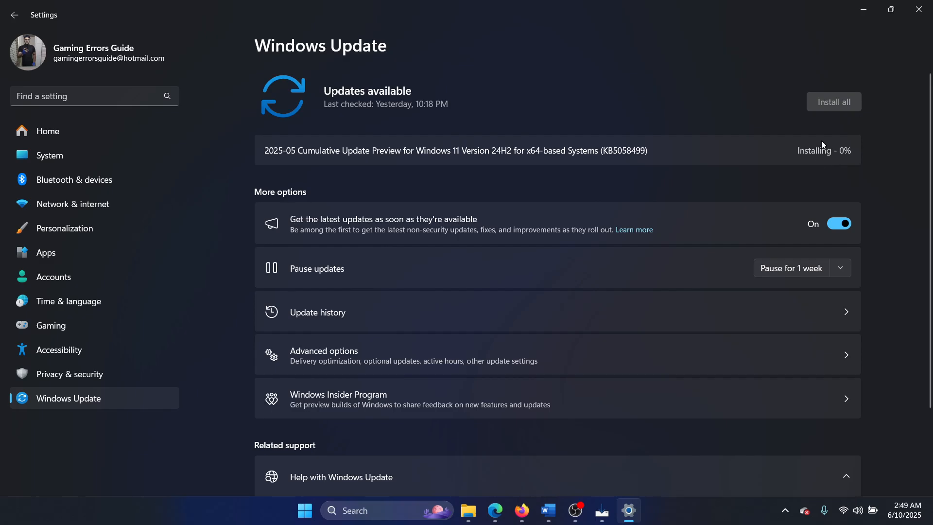
mouse_move(779, 164)
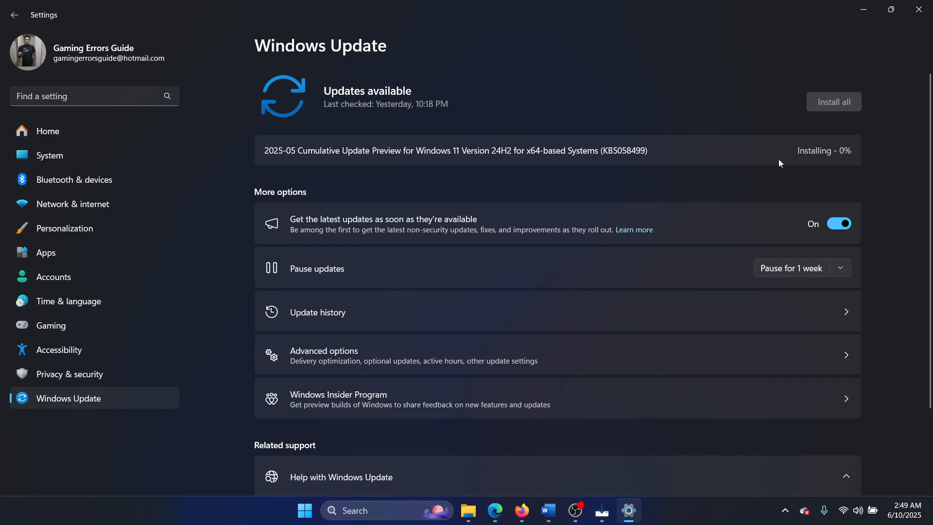